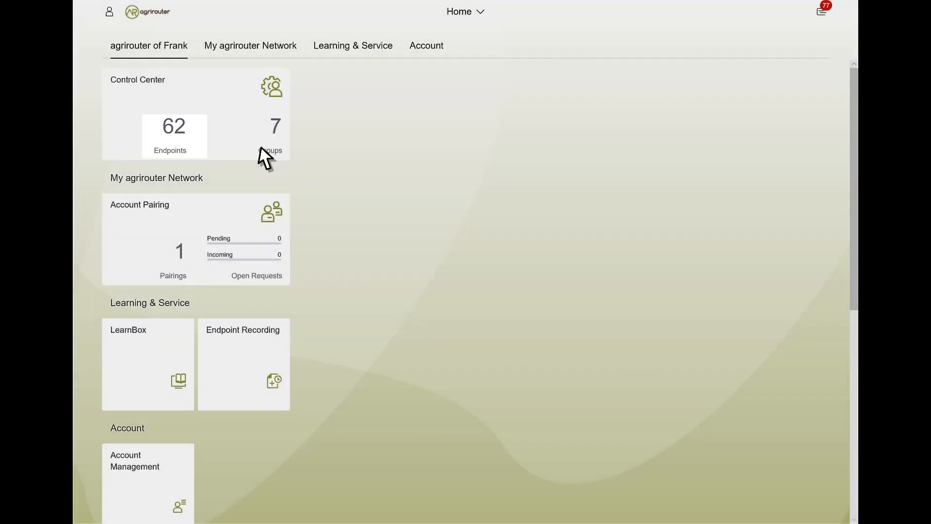
Show the Control Center's 62-endpoint list with AGC VarioDoc's details alongside.
{"action": "left_click", "coordinate": [174, 126]}
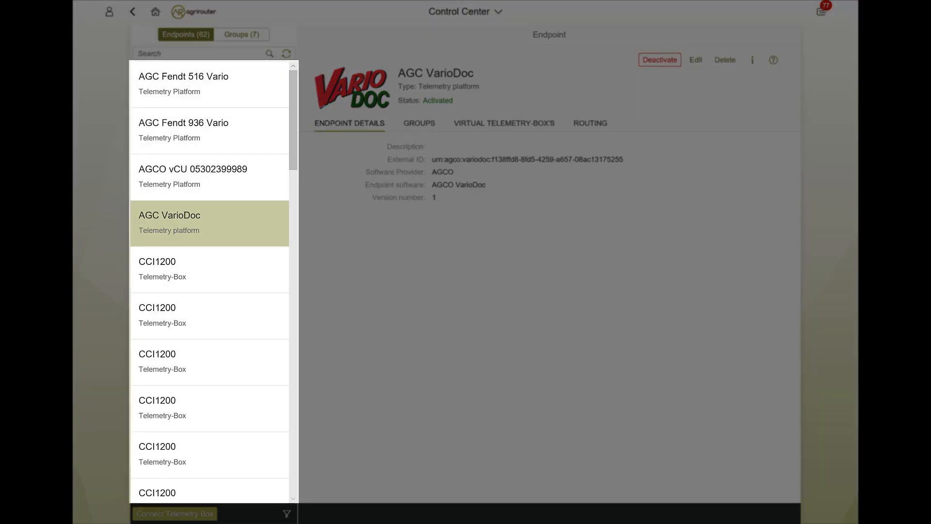
{"action": "scroll", "scroll_direction": "down", "scroll_amount": 3}
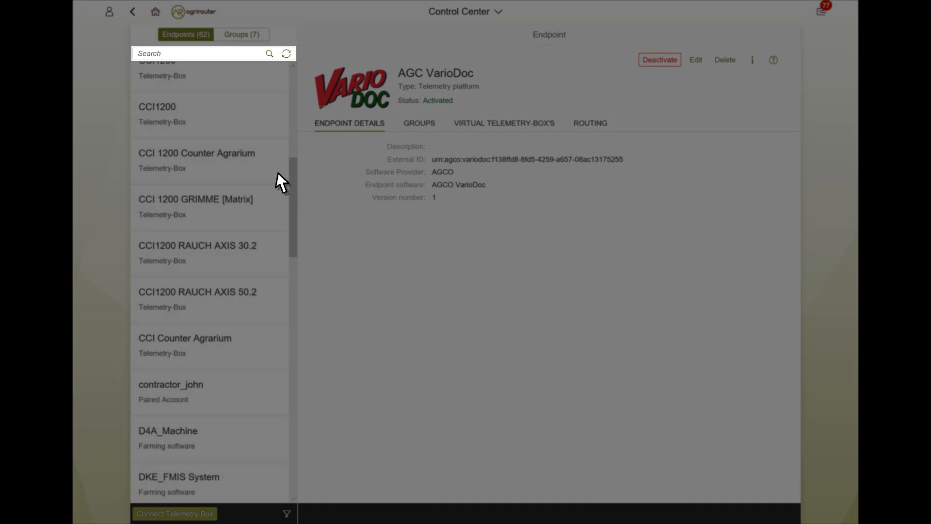
{"action": "left_click", "coordinate": [207, 53]}
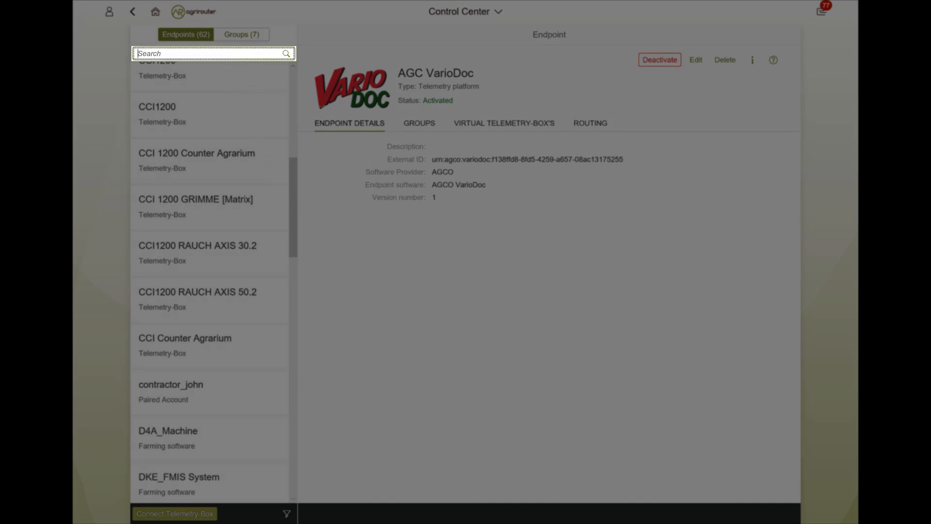
{"action": "type", "text": "Rauch"}
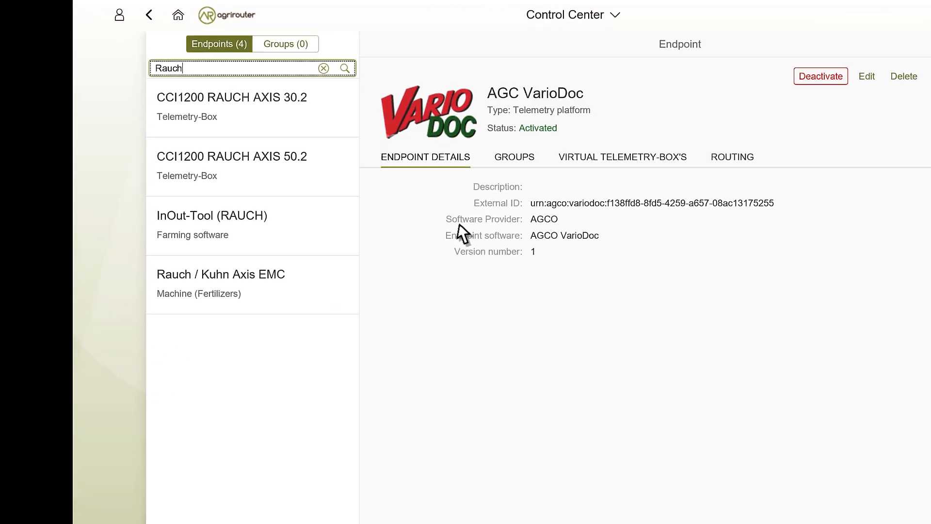
{"action": "left_click", "coordinate": [324, 68]}
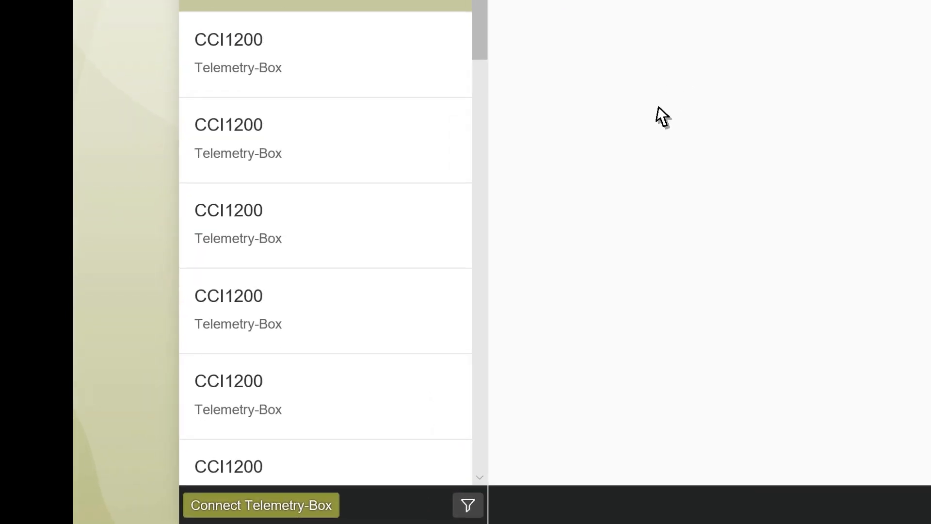
Filter the endpoint list by Type to only the eight Machine endpoints.
{"action": "left_click", "coordinate": [468, 505]}
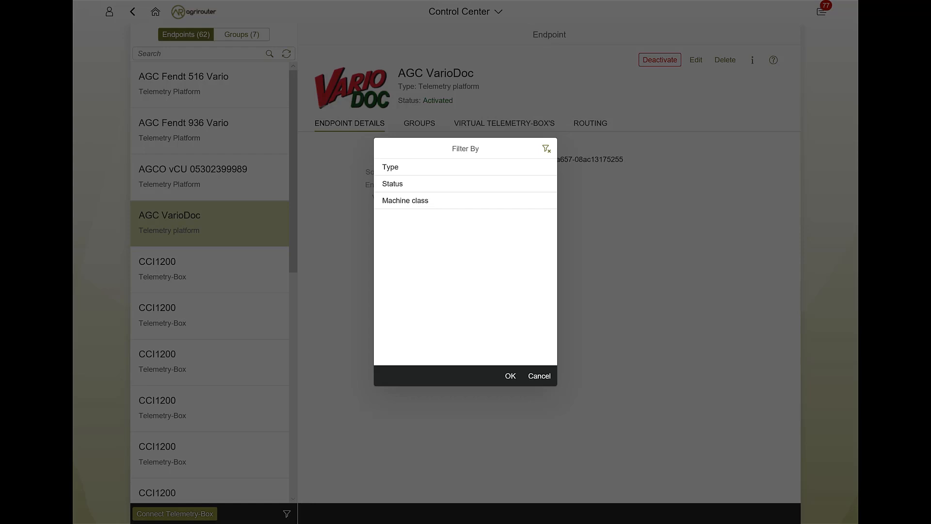
{"action": "mouse_move", "coordinate": [351, 385]}
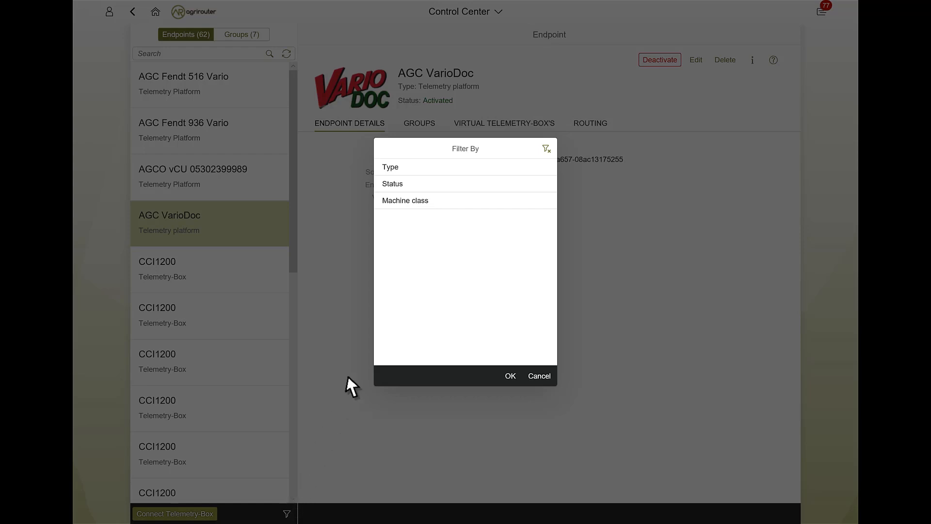
{"action": "left_click", "coordinate": [390, 167]}
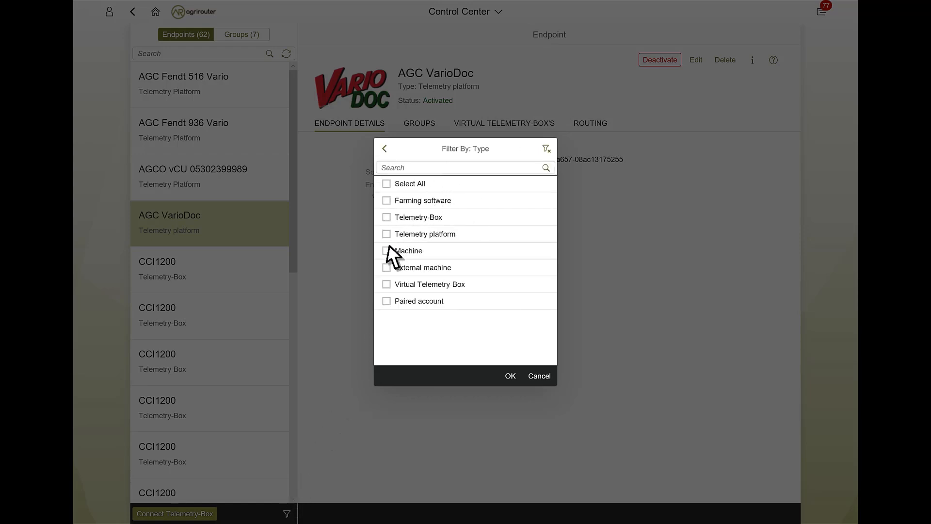
{"action": "left_click", "coordinate": [387, 250]}
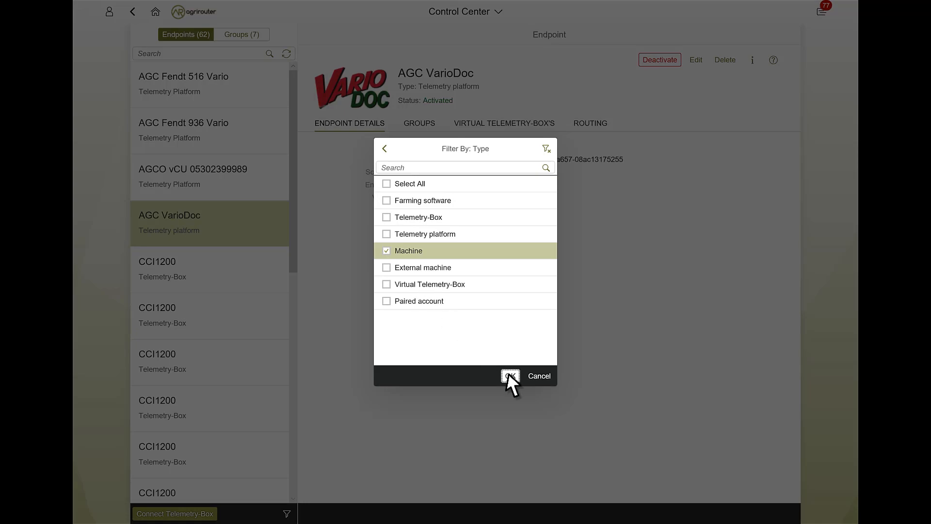
{"action": "left_click", "coordinate": [509, 376]}
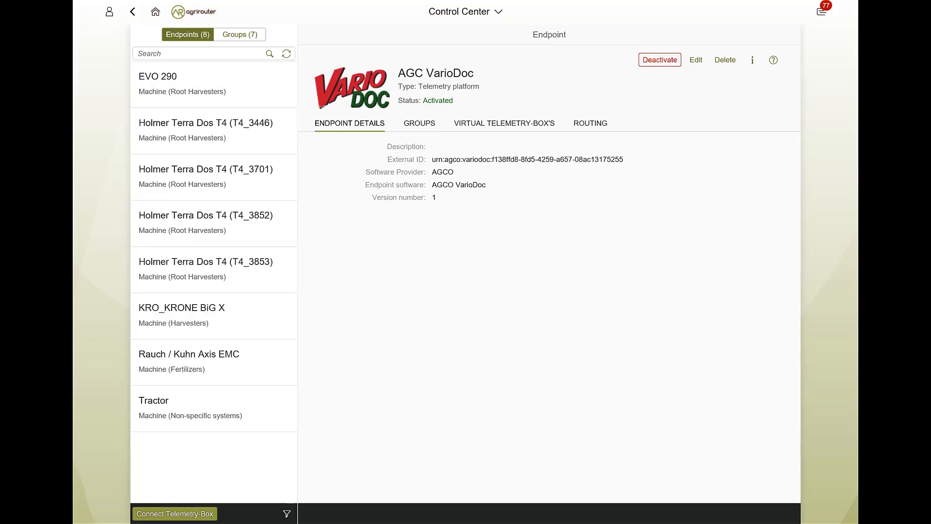
Clear the type filter to restore the full 62-endpoint list.
{"action": "left_click", "coordinate": [287, 513]}
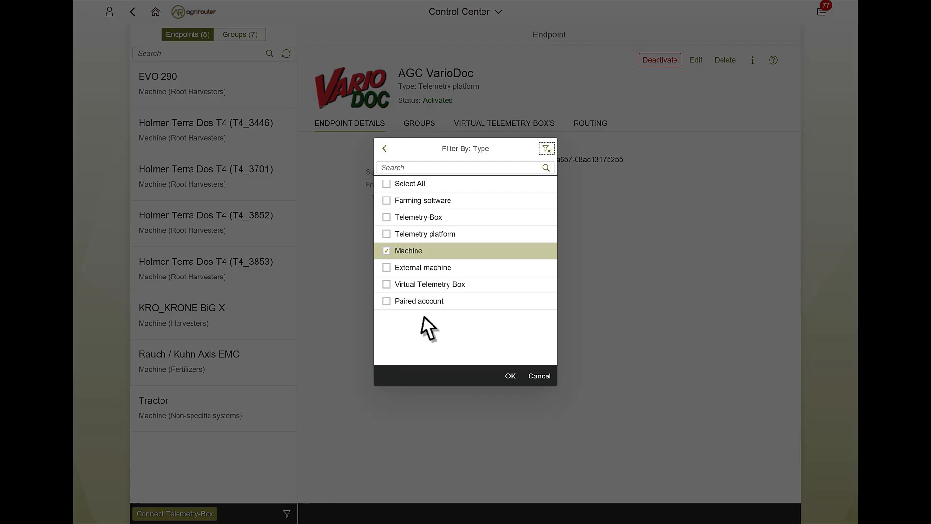
{"action": "left_click", "coordinate": [385, 149]}
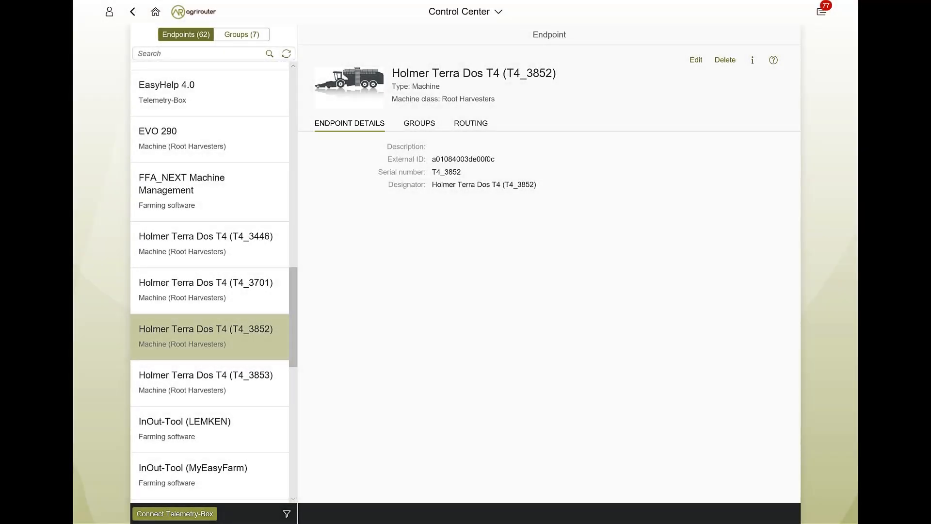
Review the Groups and Routing details of Holmer Terra Dos T4 (T4_3852).
{"action": "left_click", "coordinate": [419, 124]}
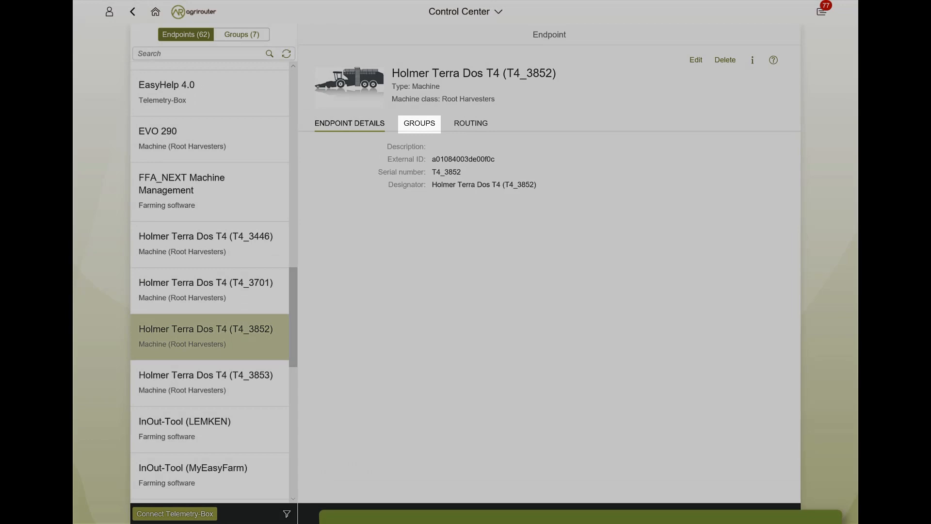
{"action": "left_click", "coordinate": [470, 123]}
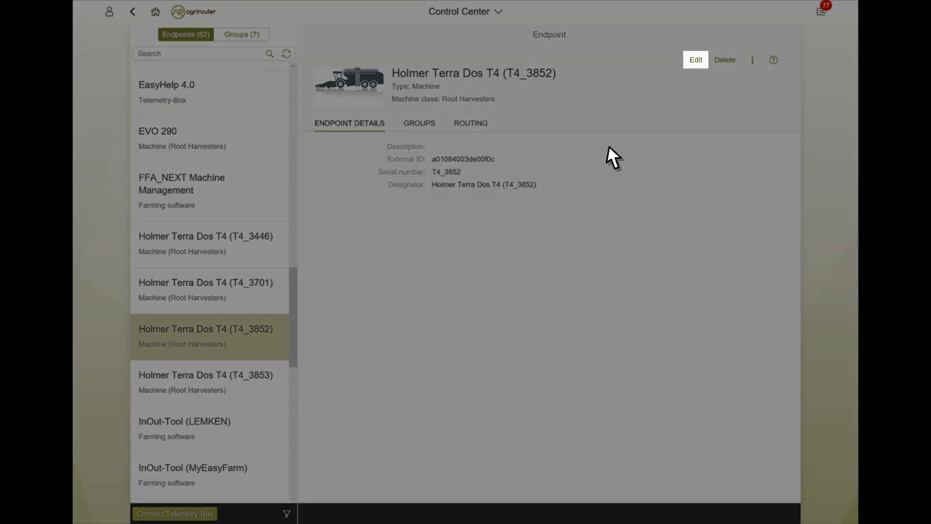
{"action": "left_click", "coordinate": [694, 59]}
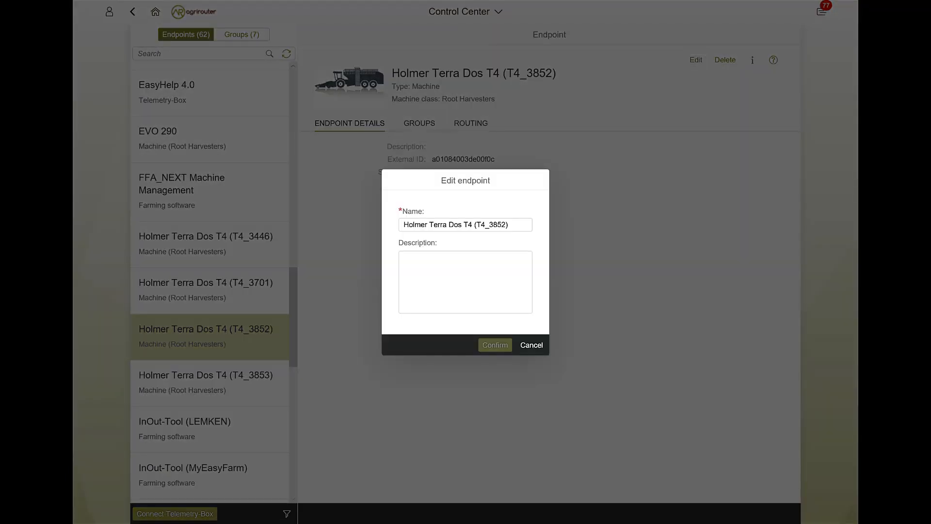
{"action": "mouse_move", "coordinate": [576, 285]}
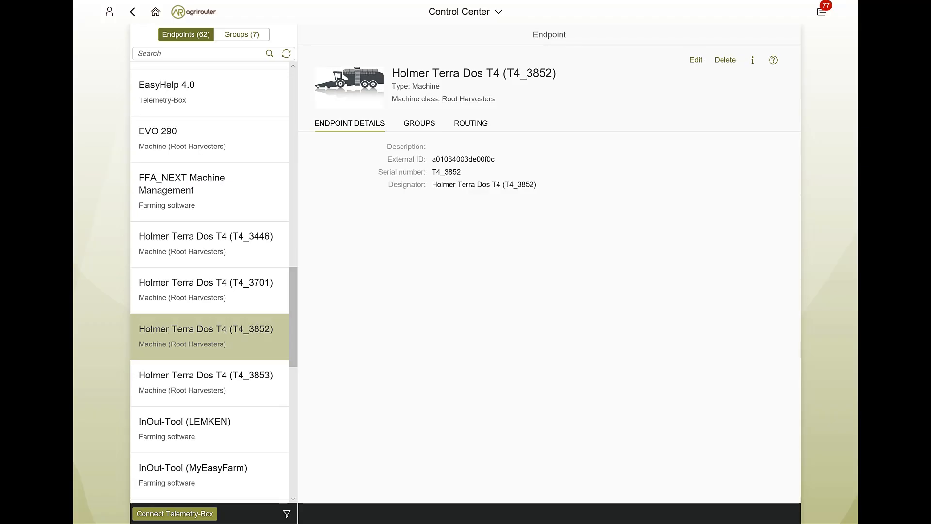
{"action": "mouse_move", "coordinate": [573, 173]}
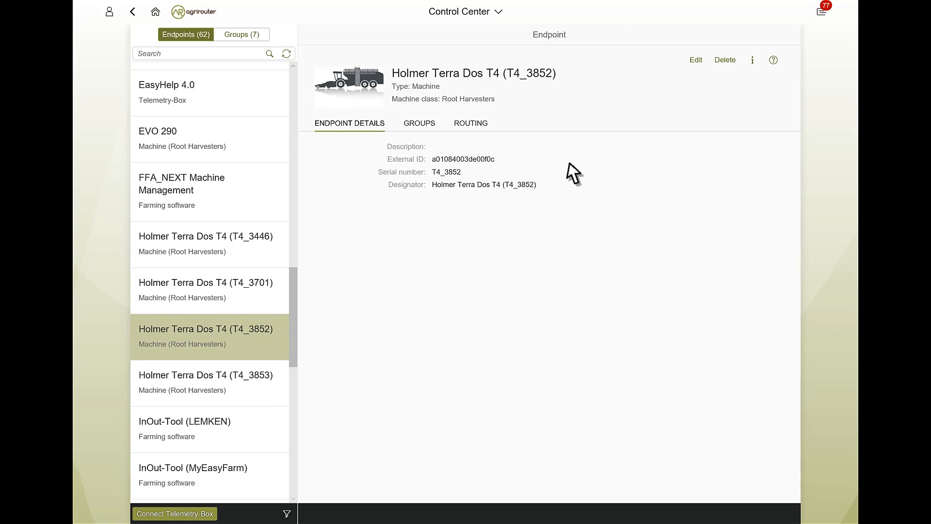
{"action": "left_click", "coordinate": [724, 59]}
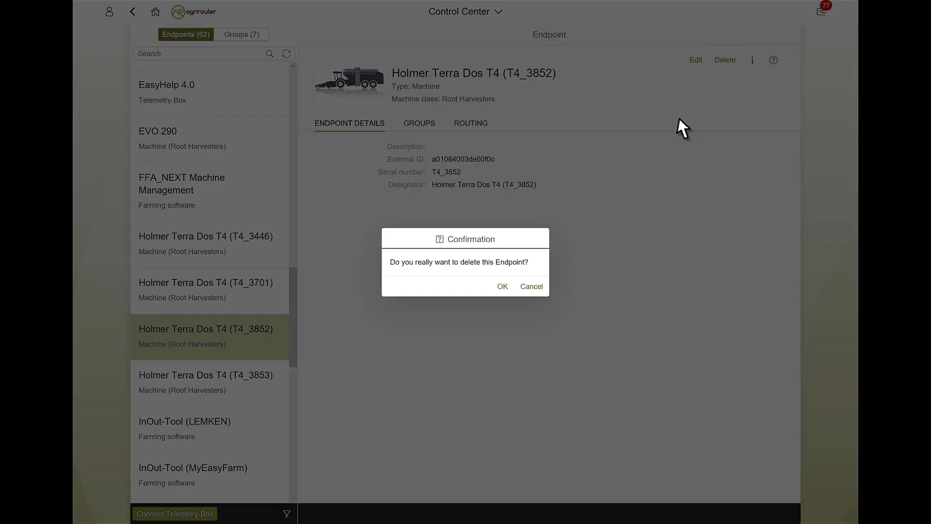
{"action": "left_click", "coordinate": [531, 287]}
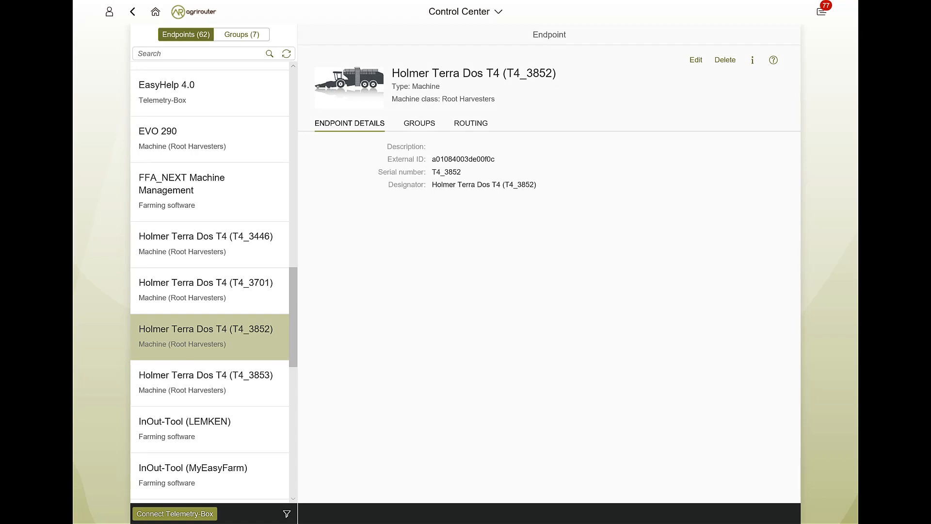
{"action": "left_click", "coordinate": [752, 61]}
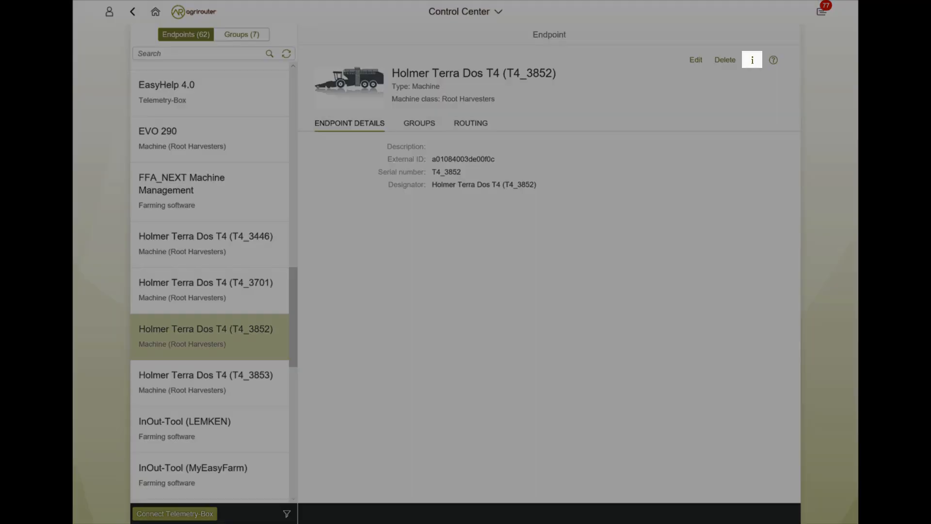
{"action": "left_click", "coordinate": [752, 60]}
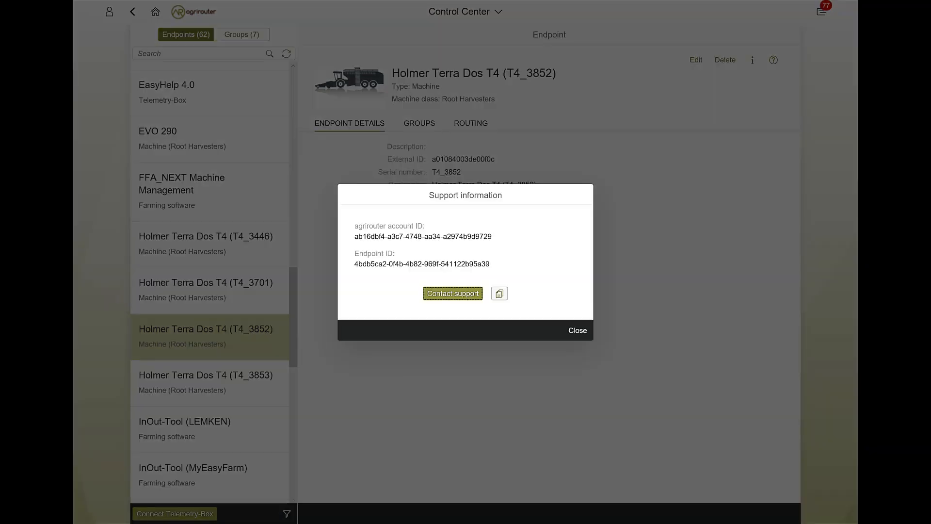
{"action": "mouse_move", "coordinate": [712, 144]}
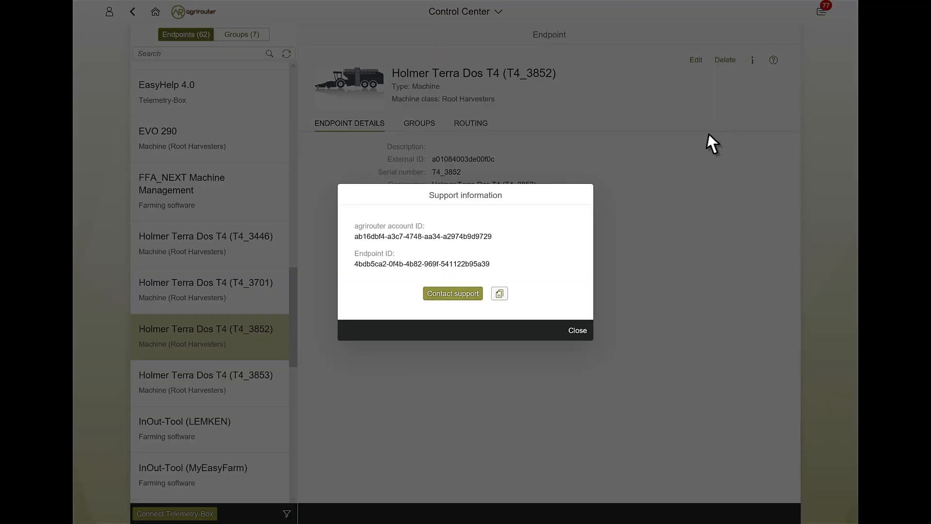
{"action": "left_click", "coordinate": [575, 330]}
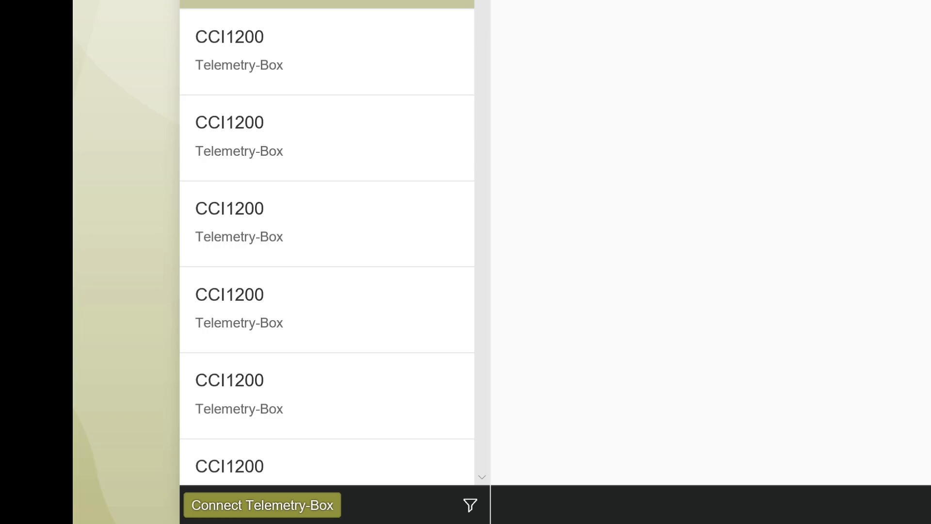
{"action": "mouse_move", "coordinate": [681, 180]}
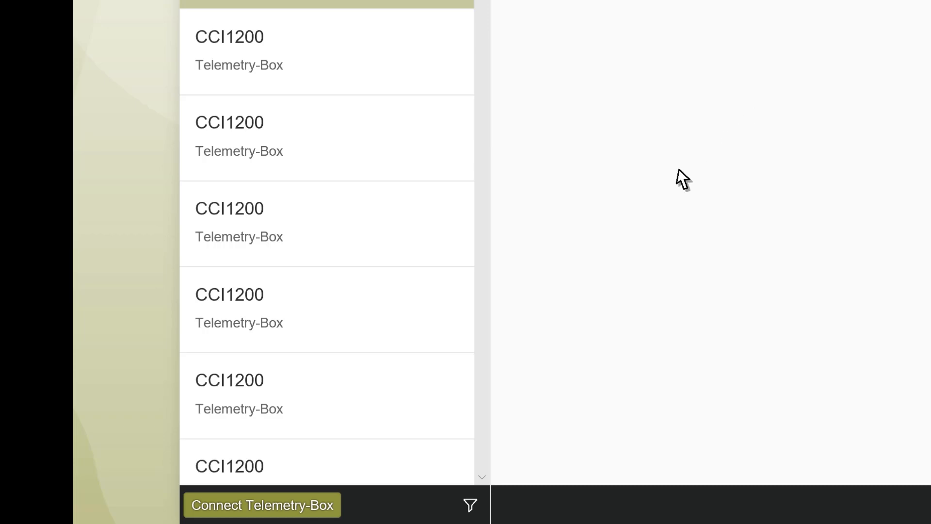
Generate a CCI1200 telemetry box registration code, then view a CCI1200 endpoint's details.
{"action": "left_click", "coordinate": [262, 504]}
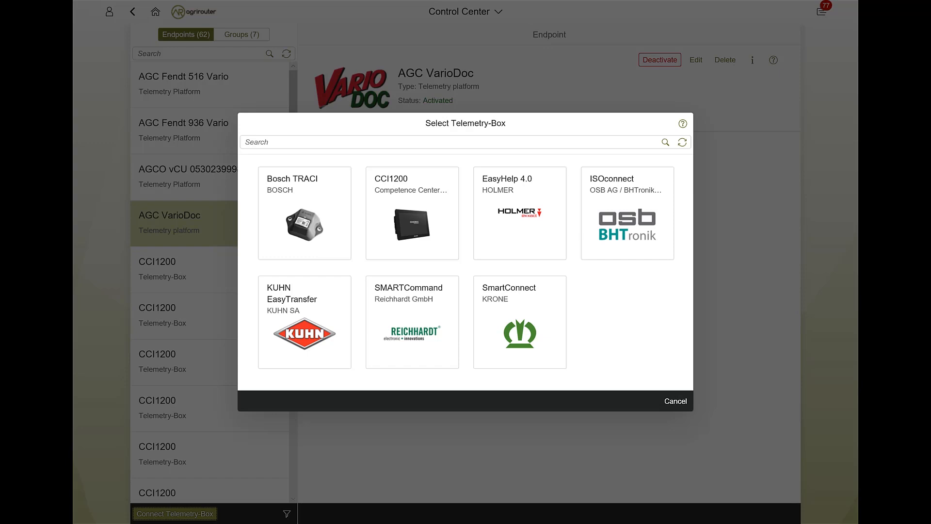
{"action": "mouse_move", "coordinate": [380, 249]}
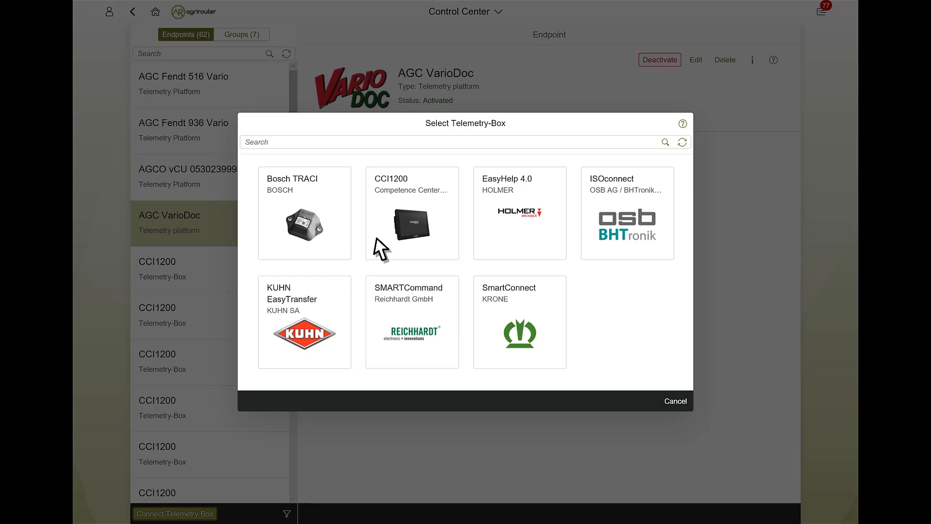
{"action": "left_click", "coordinate": [411, 213]}
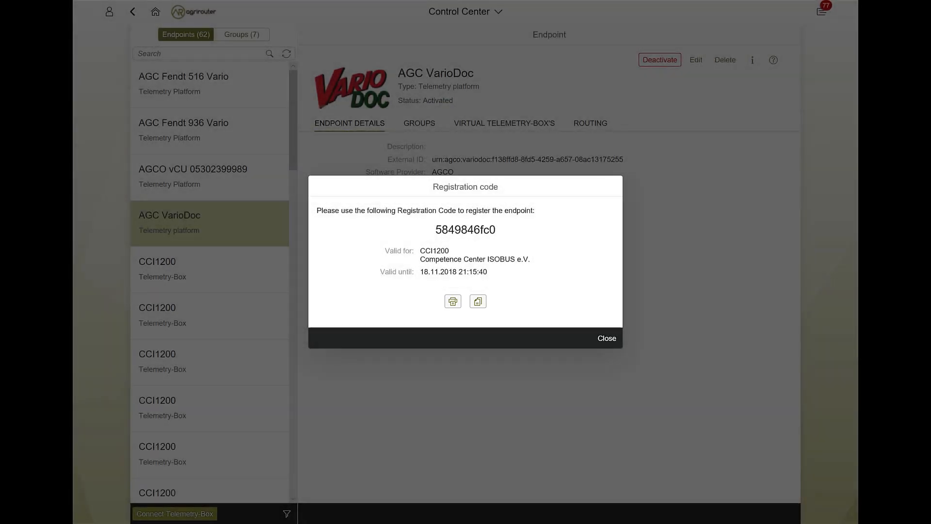
{"action": "left_click", "coordinate": [606, 338]}
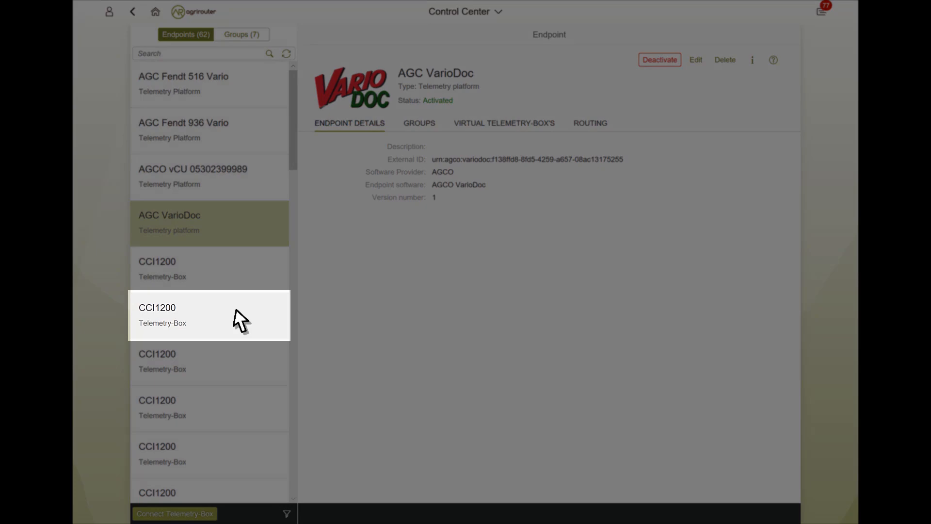
{"action": "left_click", "coordinate": [209, 314]}
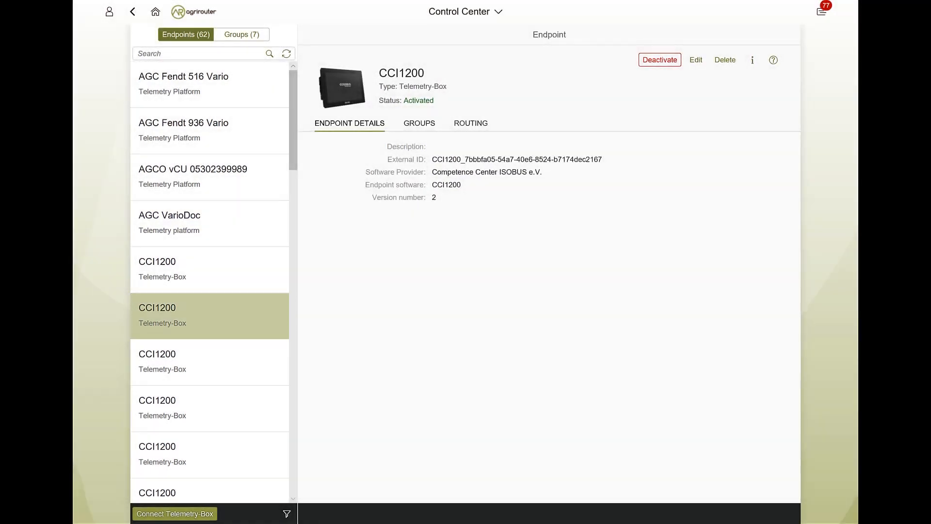